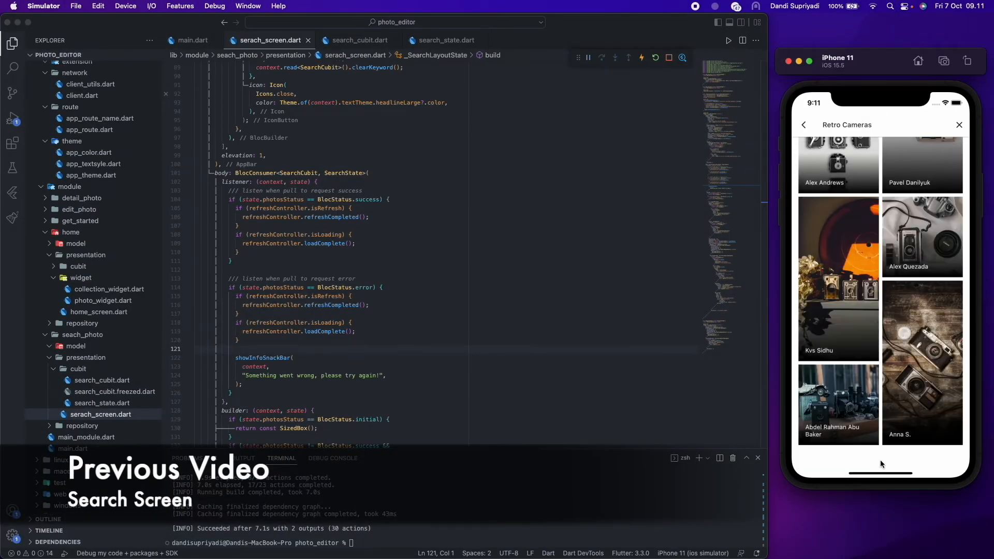
# Review the search screen's navigation code and check the Veggies category flow in the simulator.
pyautogui.scroll(-3)
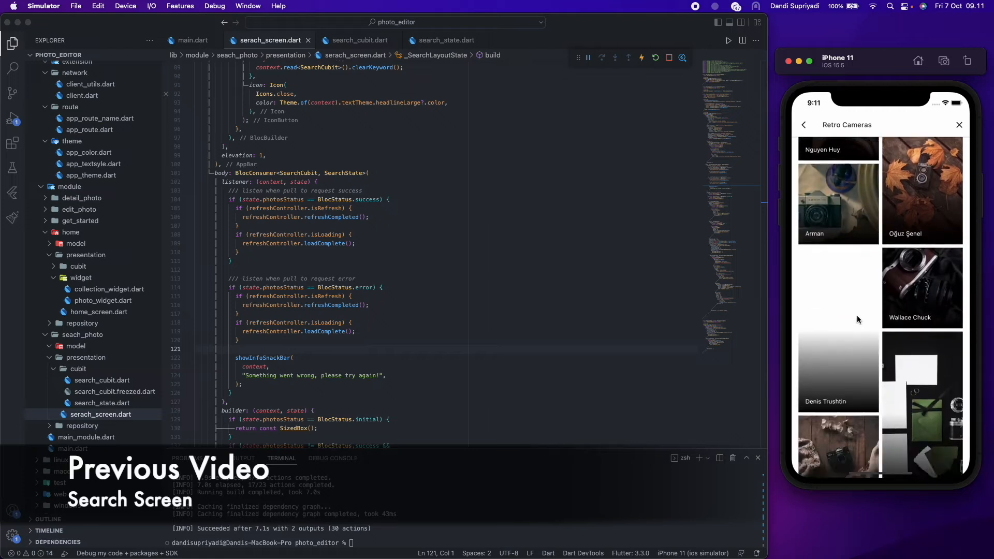
pyautogui.scroll(-3)
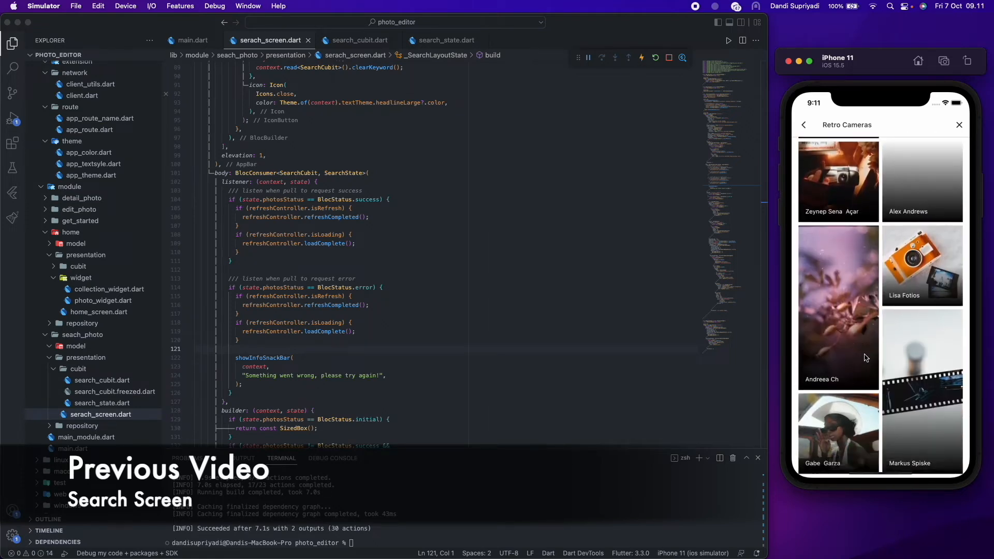
pyautogui.scroll(-3)
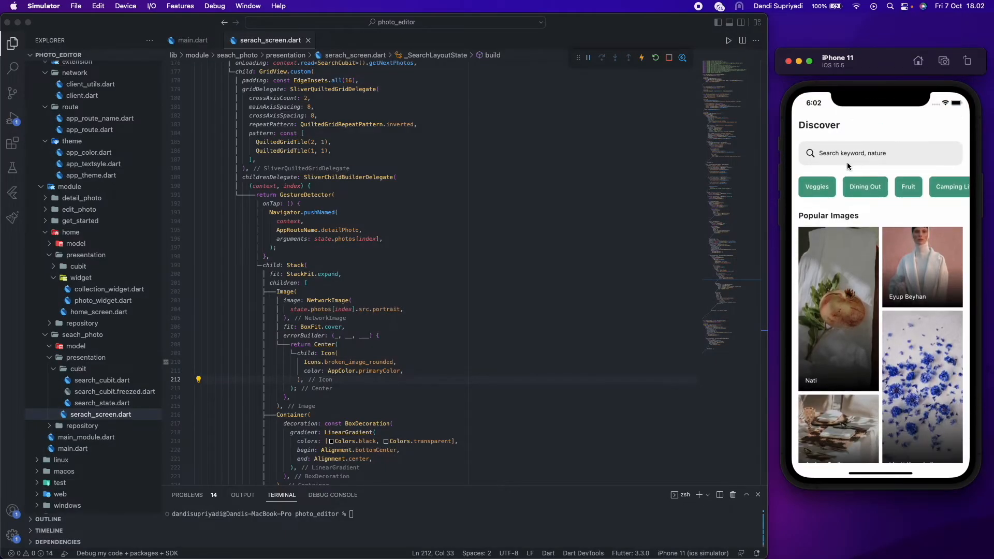
pyautogui.click(817, 186)
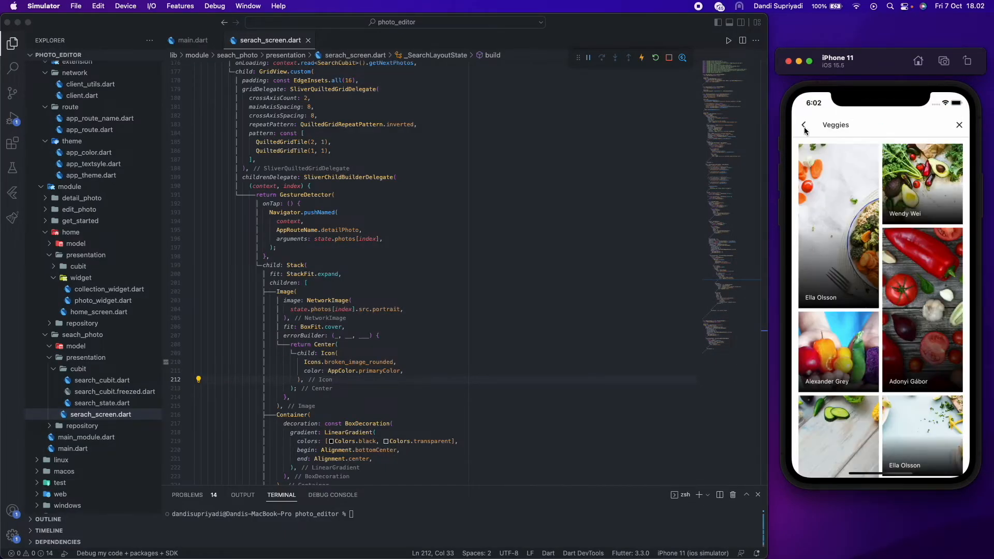
pyautogui.click(803, 125)
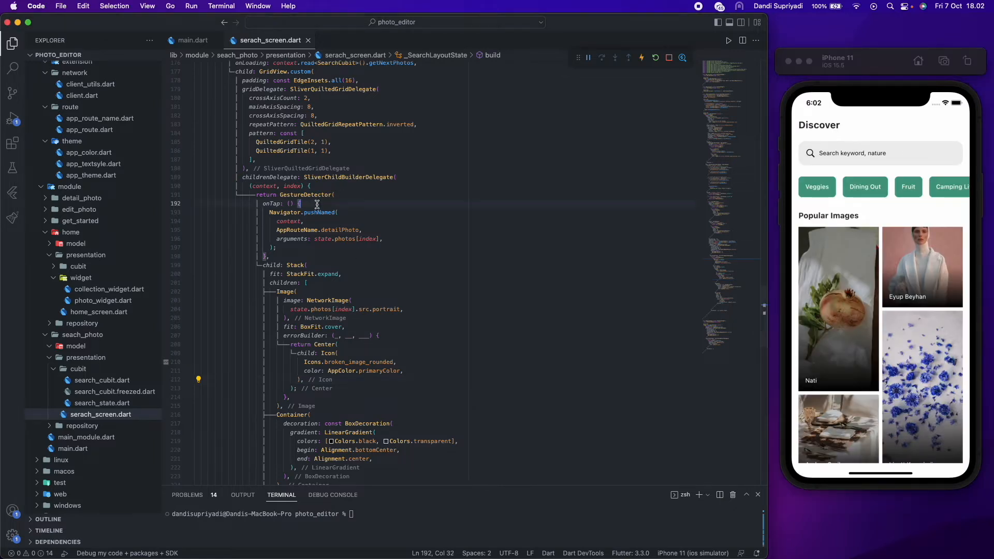
# Copy the detail-photo onTap Navigator.pushNamed block into photo_widget.dart and save.
pyautogui.moveTo(298, 203); pyautogui.dragTo(269, 257)
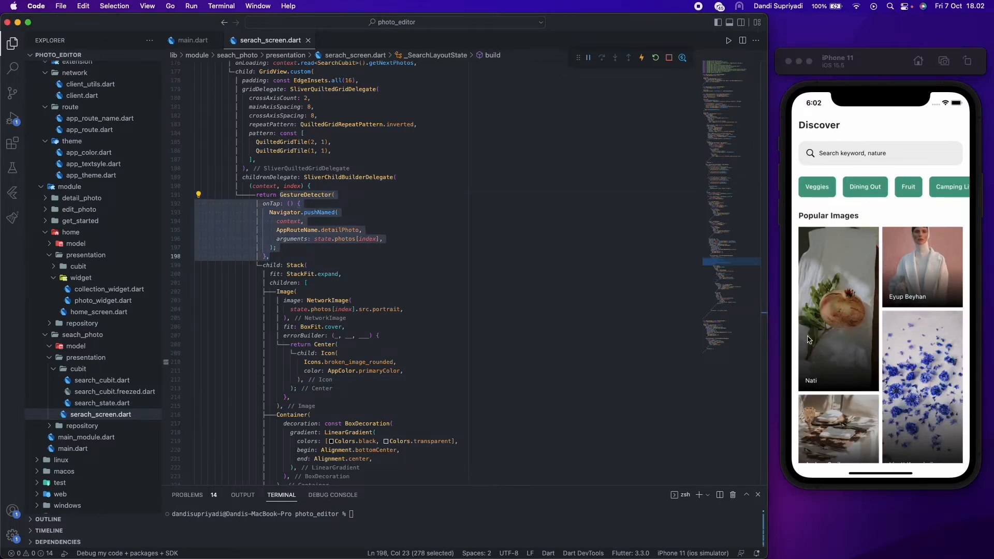
pyautogui.click(292, 249)
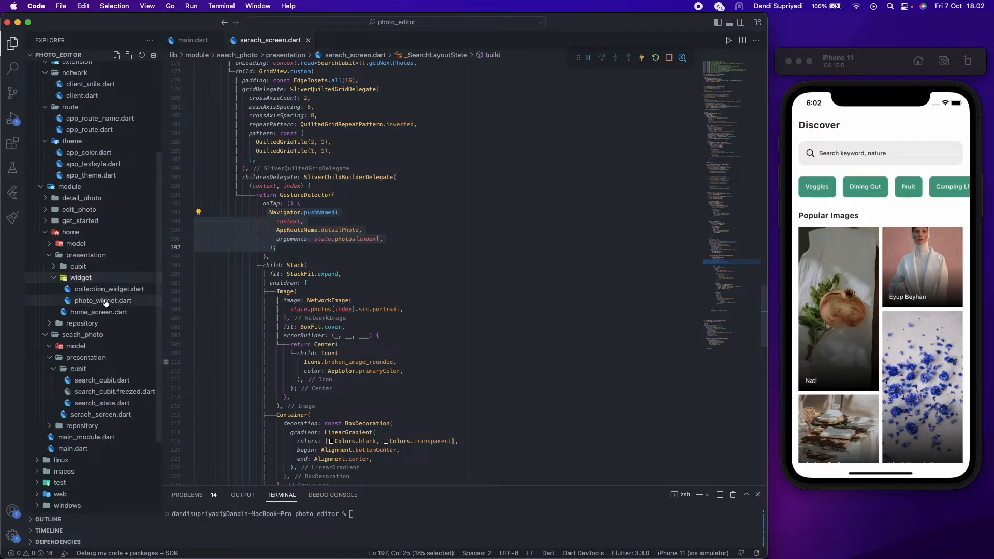
pyautogui.click(103, 300)
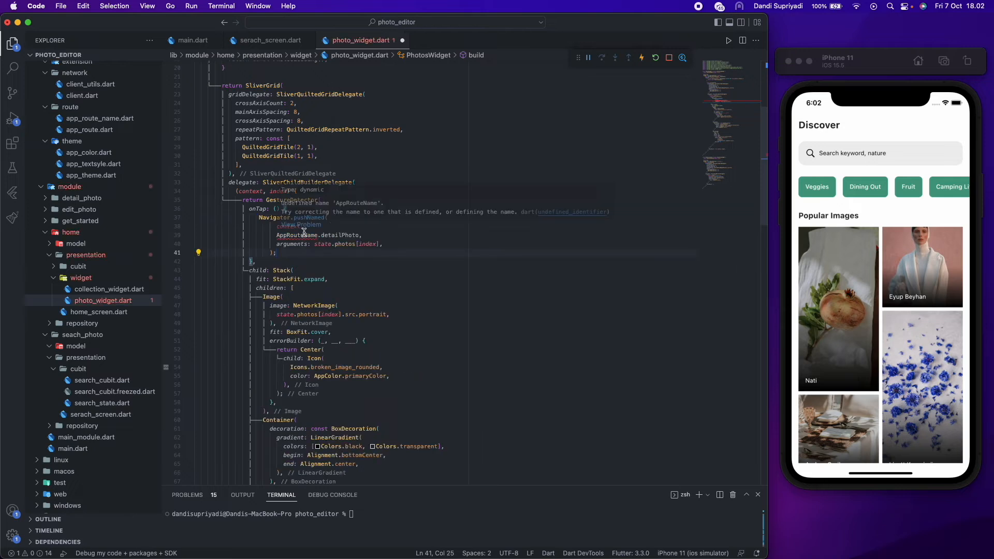
pyautogui.press('cmd+s')
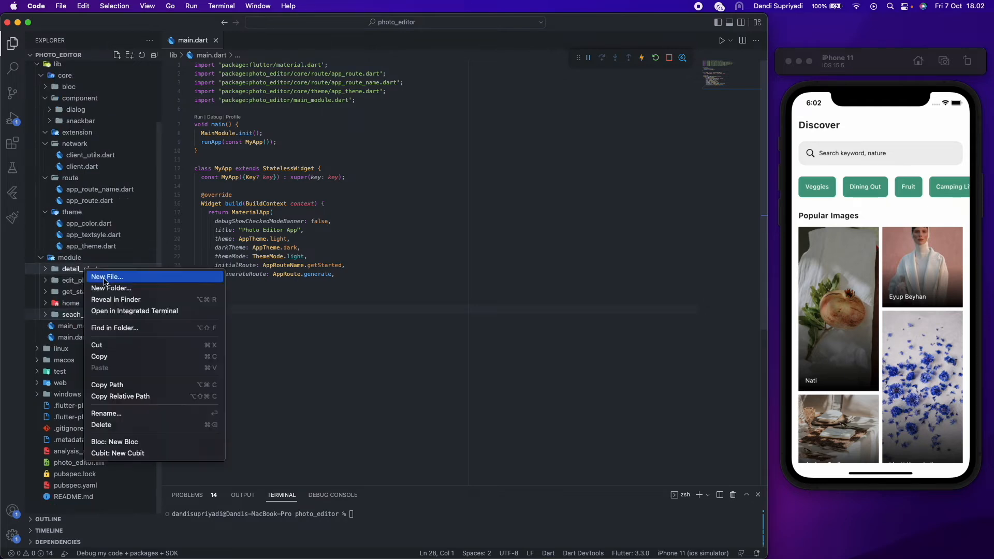
# Create presentation/detail_photo_screen.dart under detail_photo with a DetailPhotoScreen StatefulWidget skeleton.
pyautogui.click(111, 288)
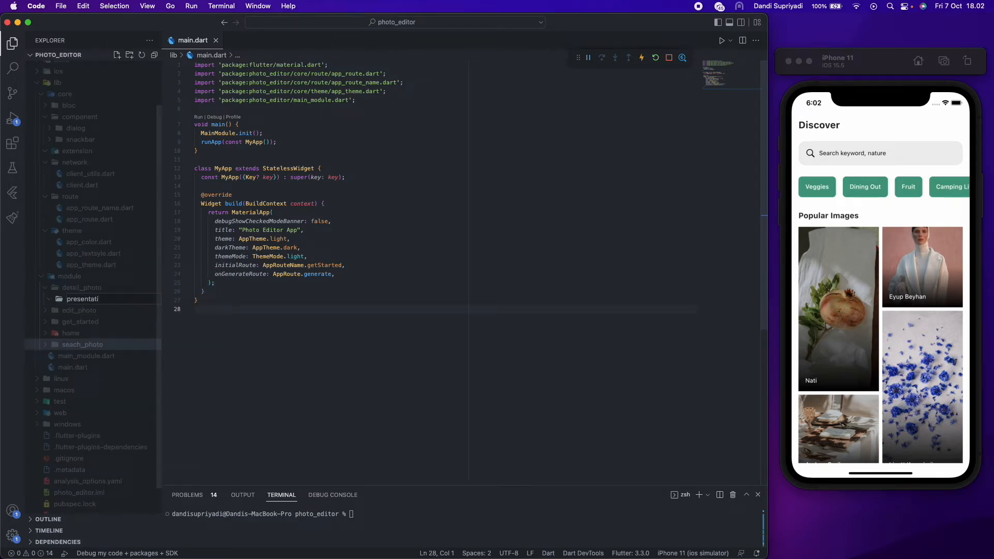
pyautogui.rightClick(81, 286)
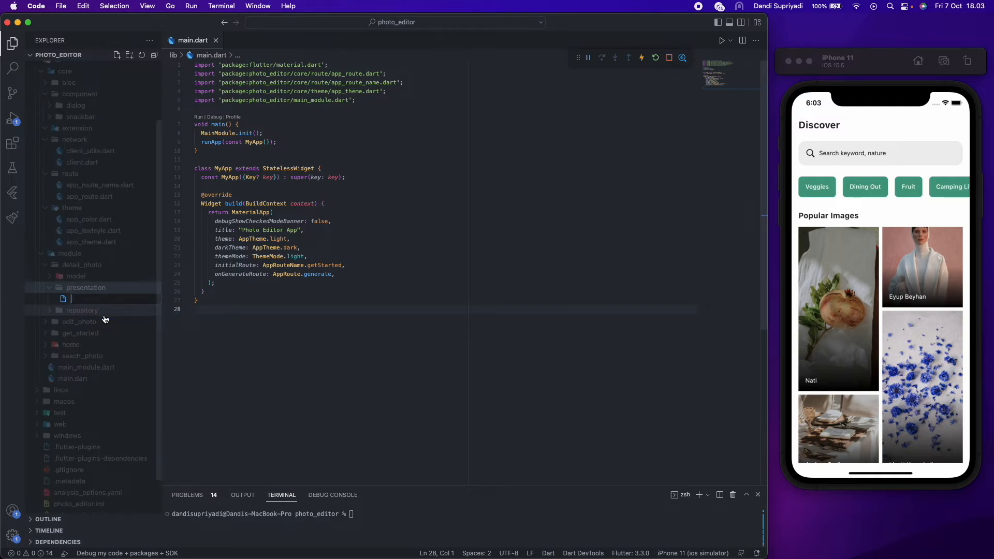
pyautogui.write('detail_photo_screen')
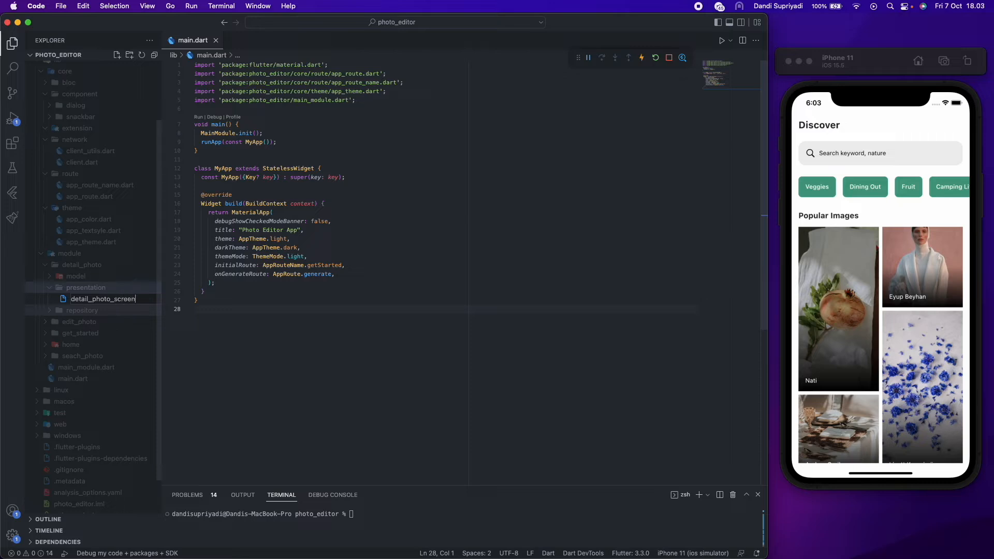
pyautogui.write('.dart')
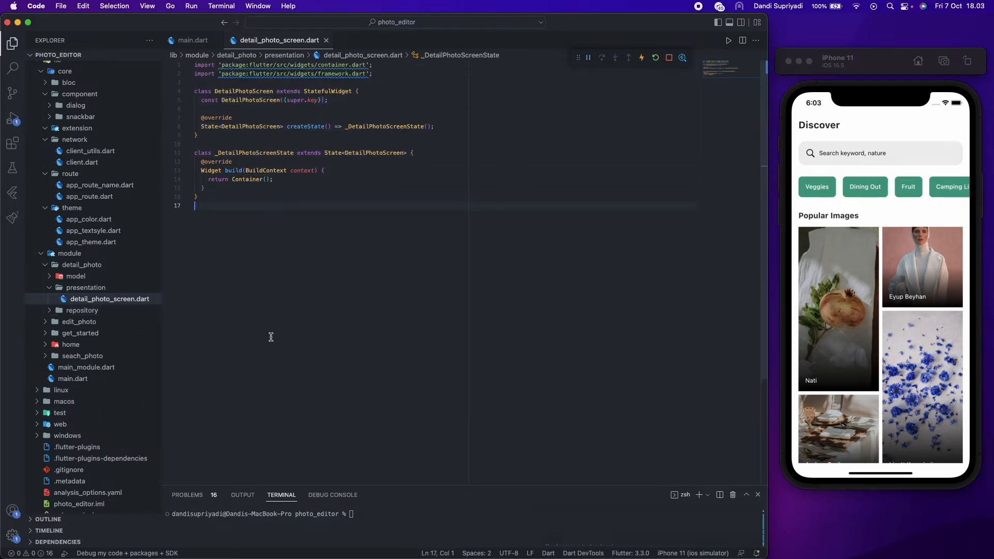
# In app_route.dart, replace const SizedBox() with const DetailPhotoScreen() for the detailPhoto route.
pyautogui.click(89, 197)
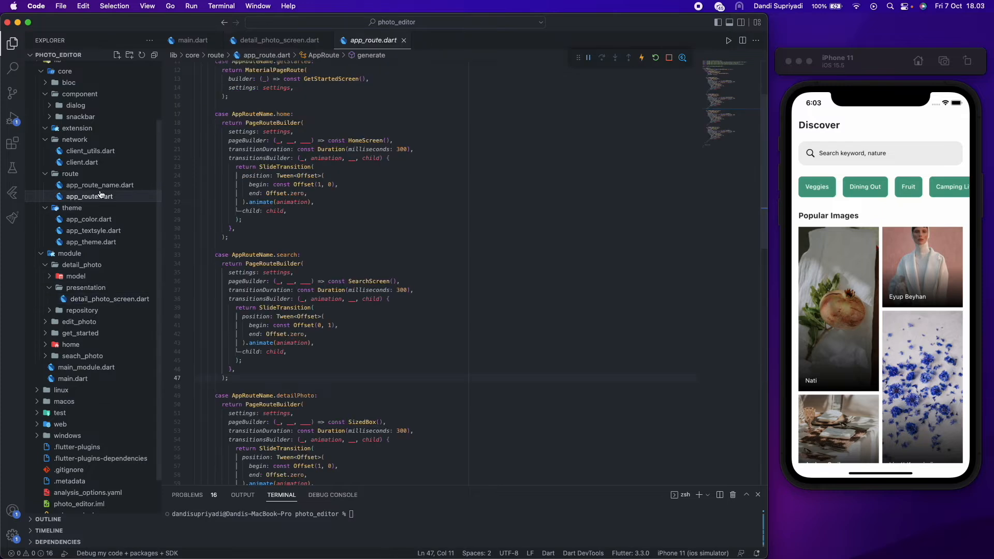
pyautogui.scroll(-3)
pyautogui.write('DetailPhotoScreen')
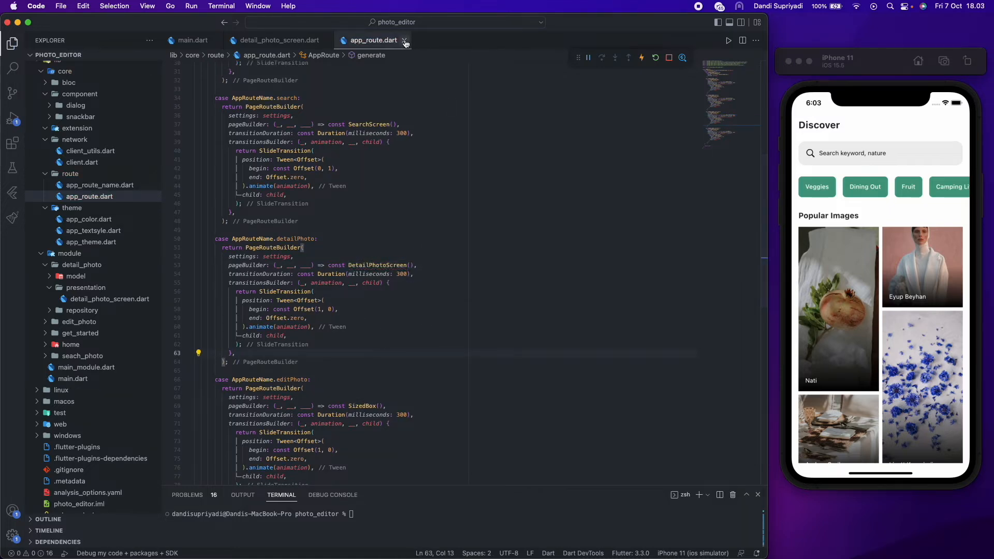
pyautogui.click(405, 41)
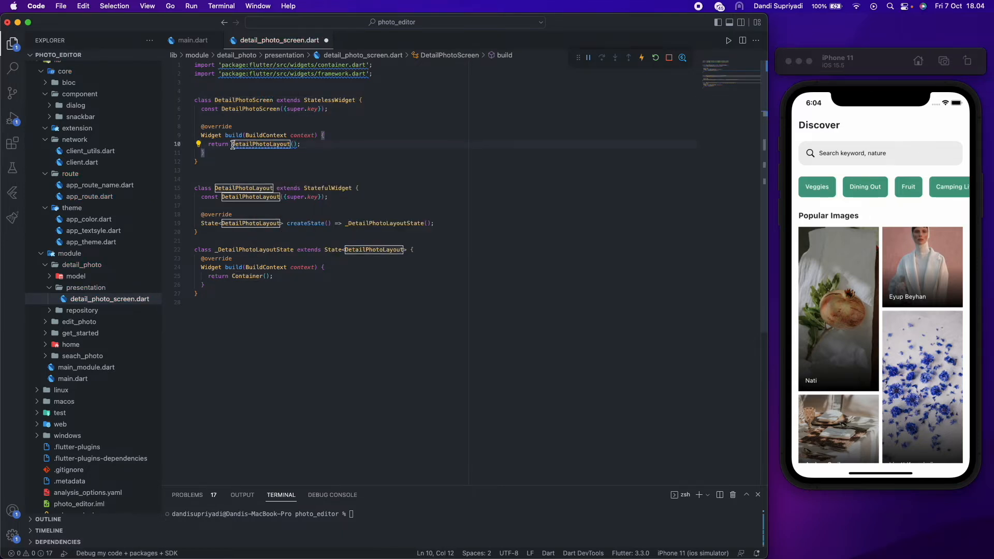
# Build a Scaffold AppBar with back button, Detail Photo title and share action, commenting out sharePhoto.
pyautogui.write('Scaffold(')
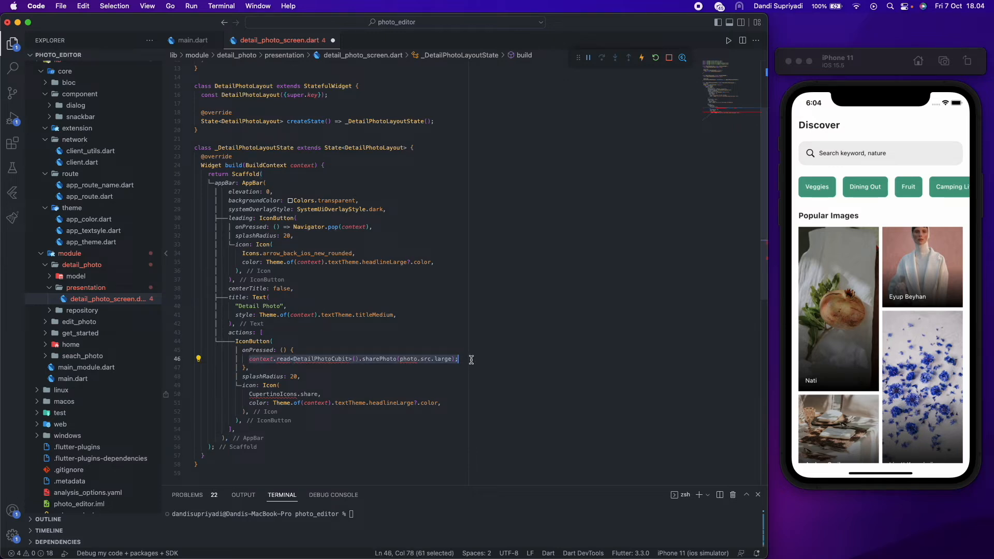
pyautogui.press('cmd+/')
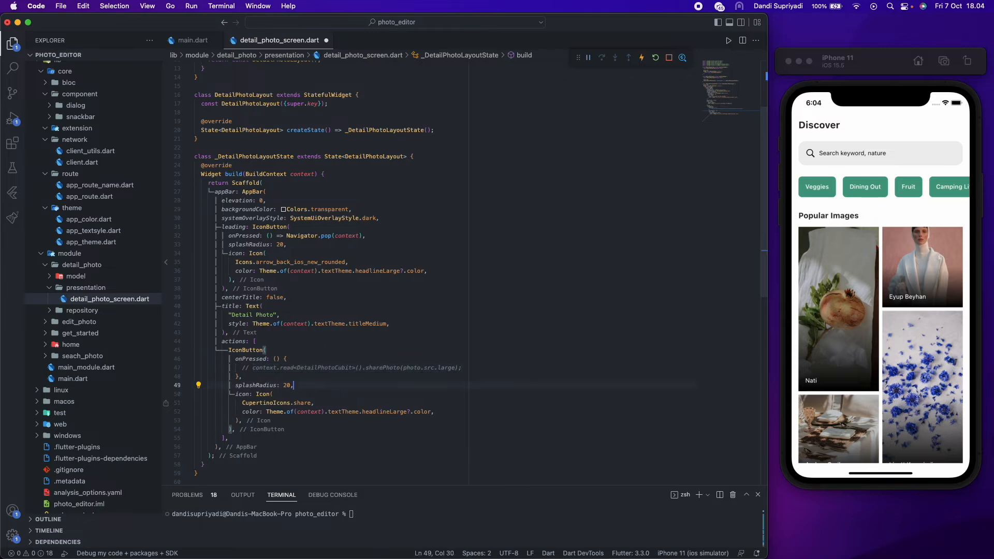
pyautogui.click(838, 306)
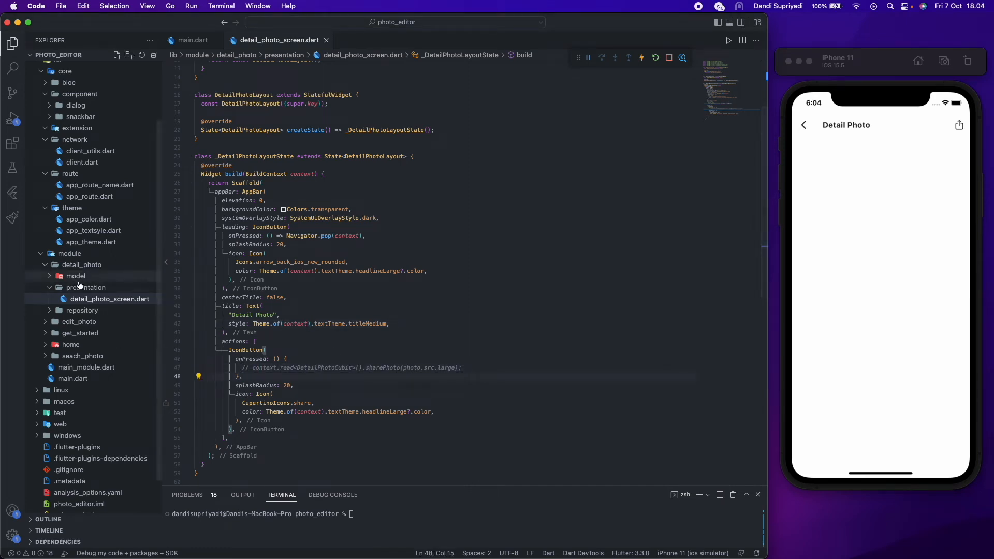
# Generate a new cubit named detail_photo from the presentation folder's Cubit: New Cubit action.
pyautogui.rightClick(87, 287)
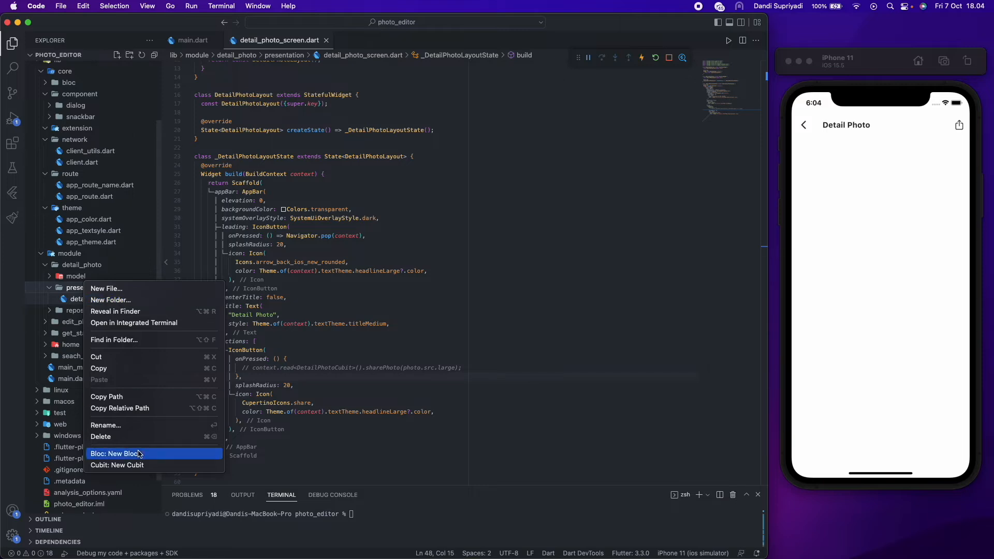
pyautogui.click(115, 453)
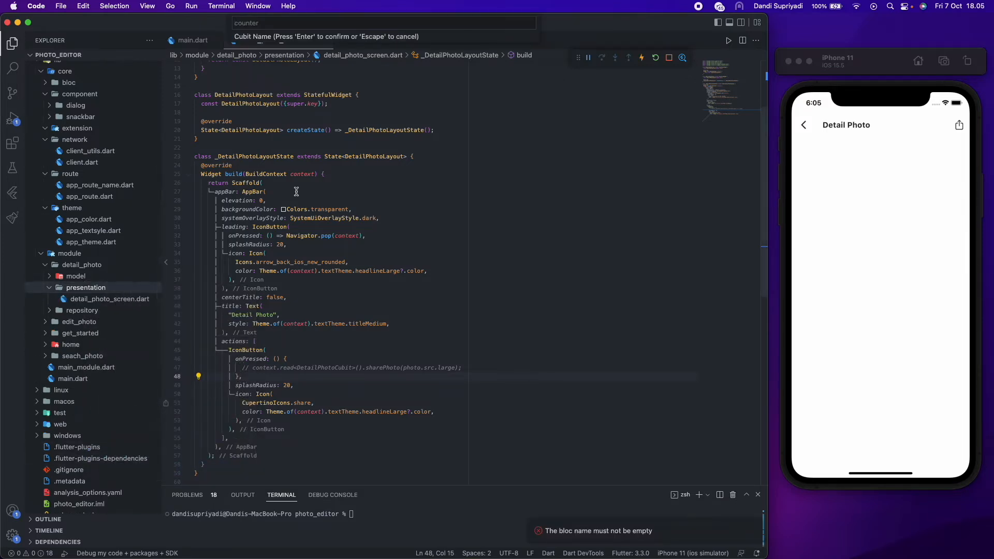
pyautogui.write('detail')
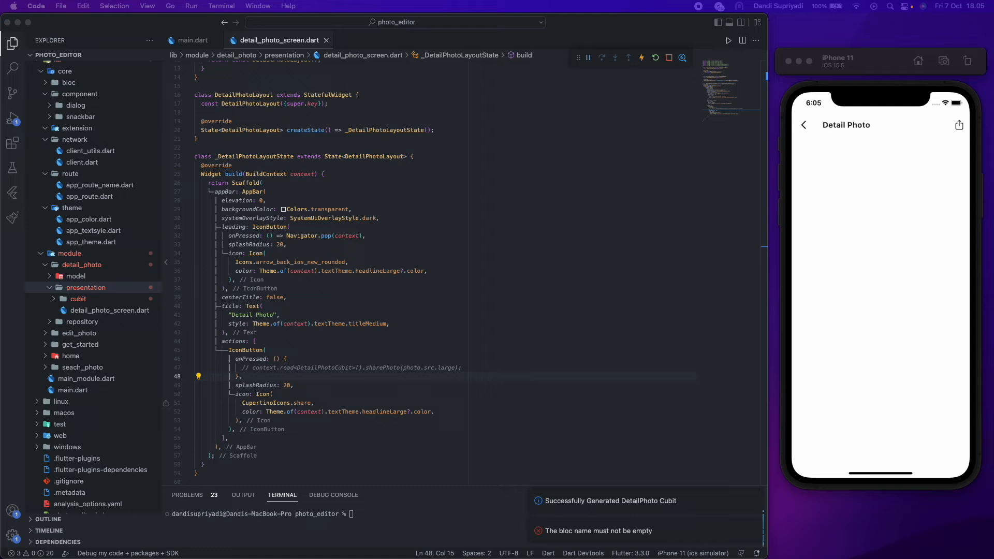
pyautogui.click(106, 321)
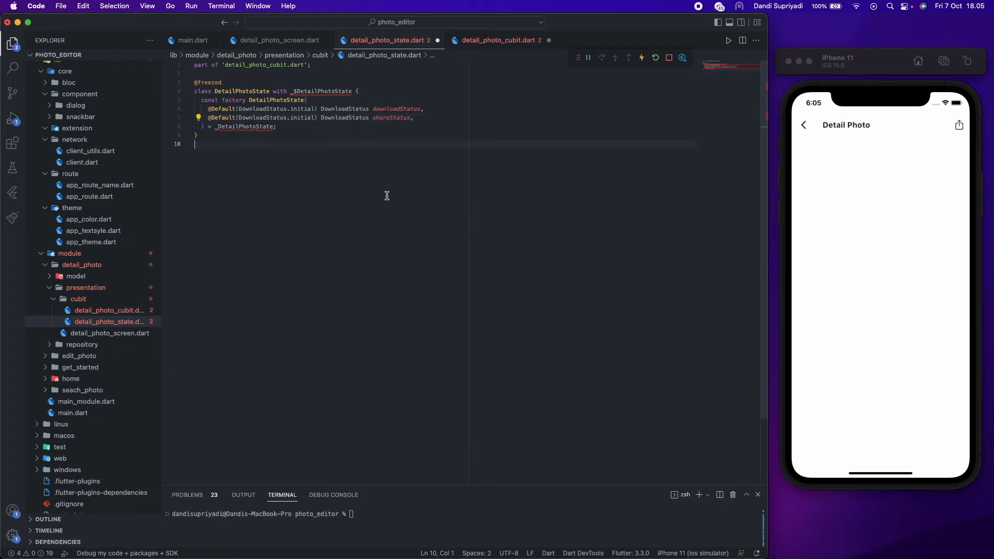
# Run flutter pub run build_runner build --delete-conflicting-outputs to generate the cubit's freezed file.
pyautogui.click(503, 40)
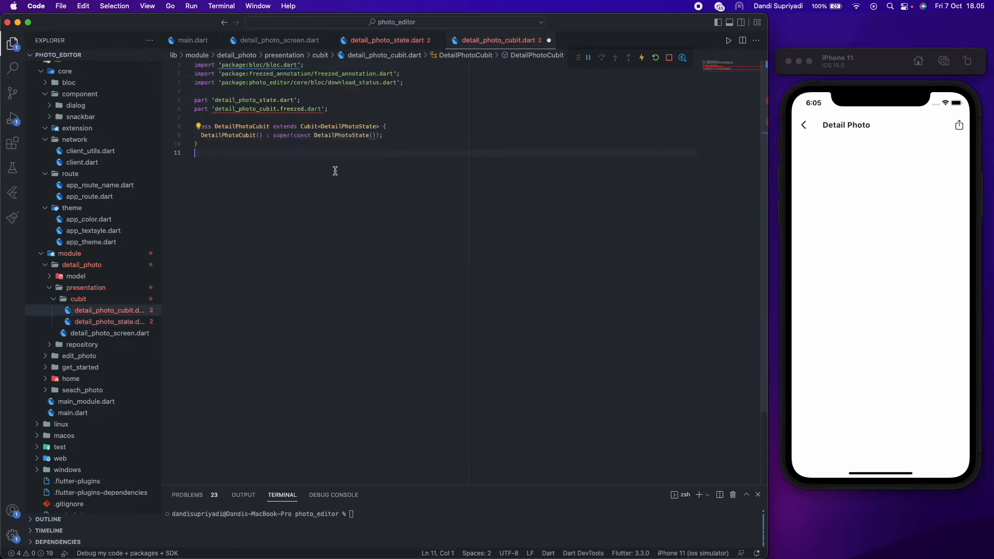
pyautogui.click(386, 41)
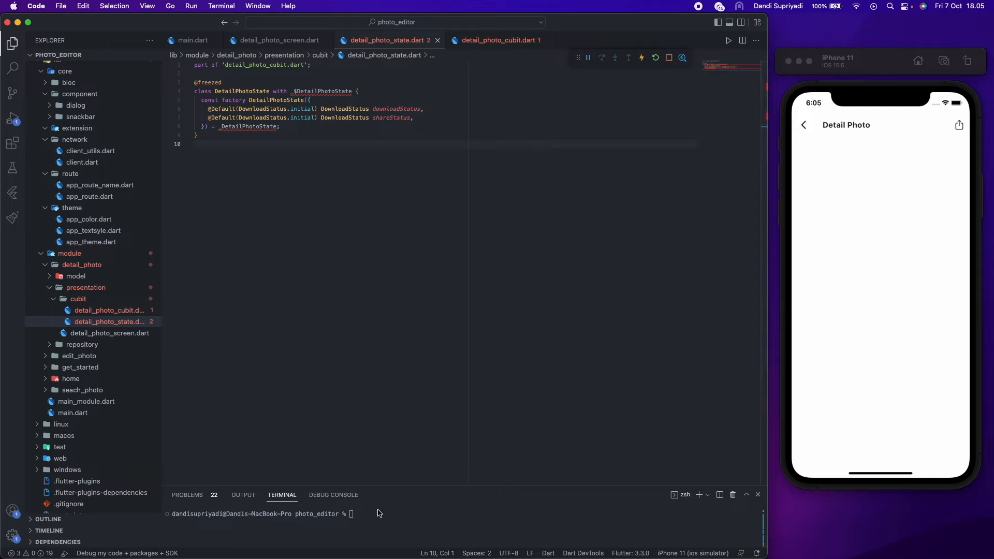
pyautogui.write('flutter pub run build_runner build --delete-conflicting-outputs')
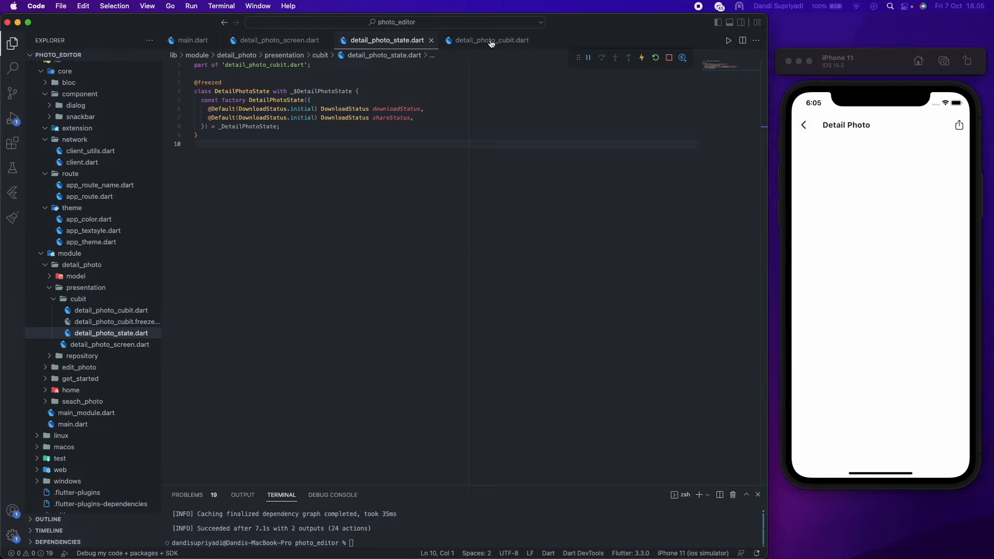
pyautogui.click(488, 41)
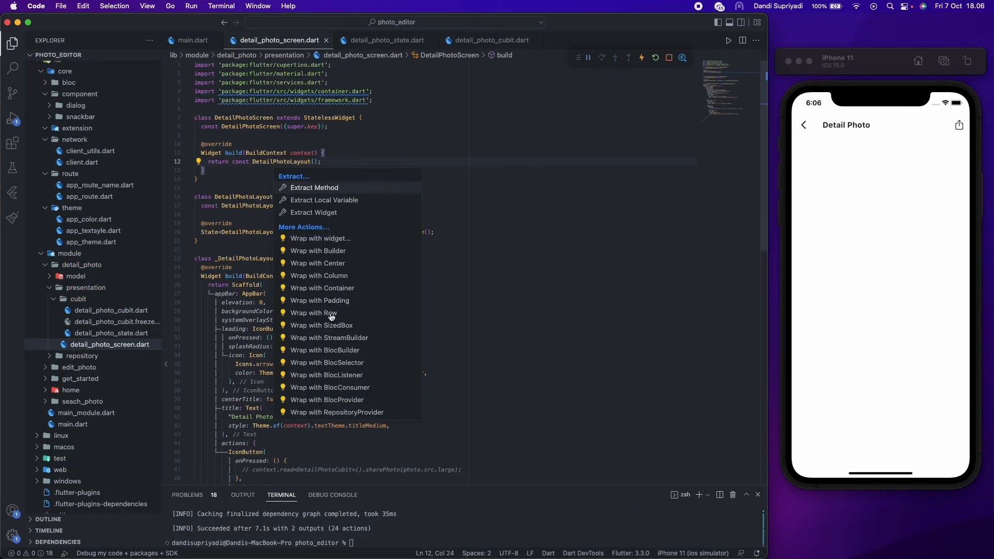
pyautogui.moveTo(368, 411)
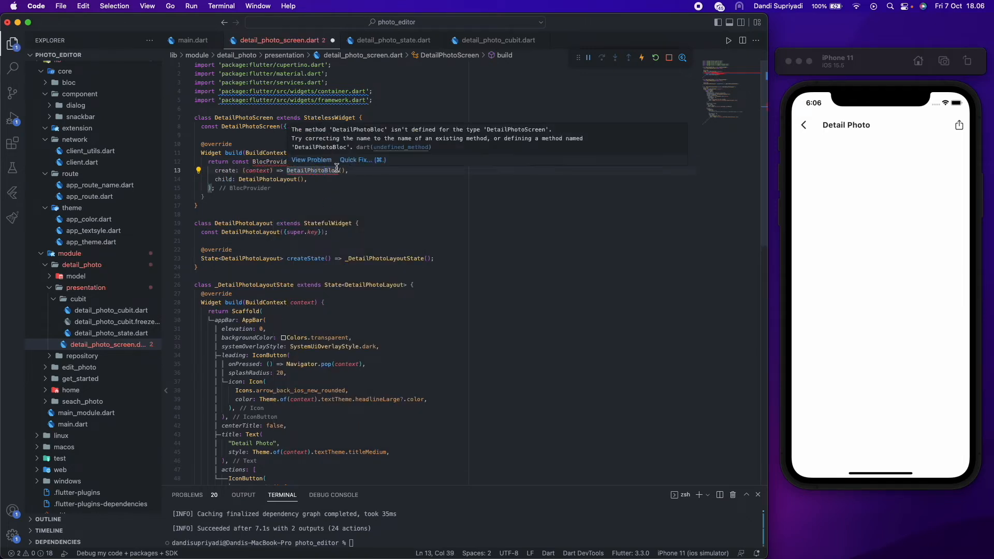
# Wrap the layout in a BlocProvider creating DetailPhotoCubit() with flutter_bloc and cubit imports.
pyautogui.write('DetailPhoto')
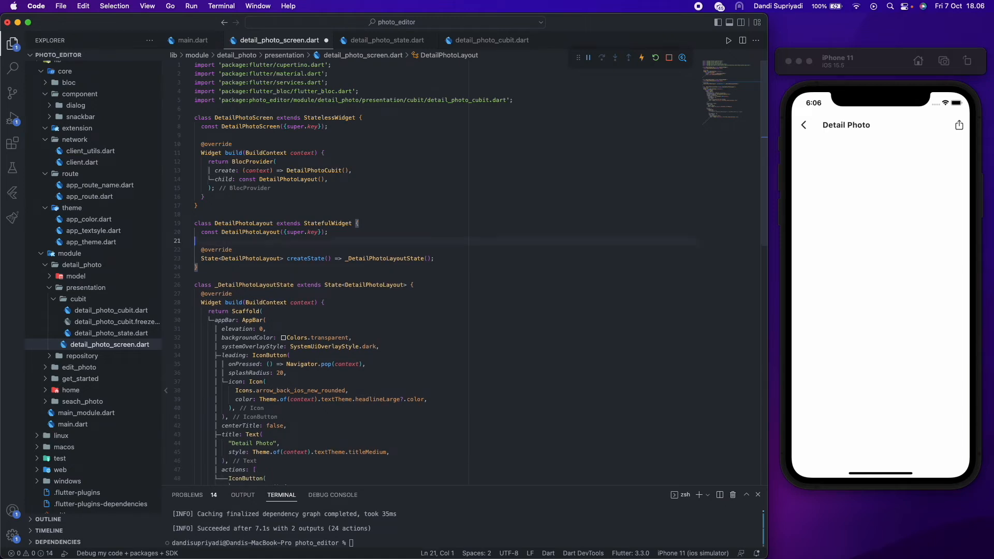
pyautogui.click(428, 293)
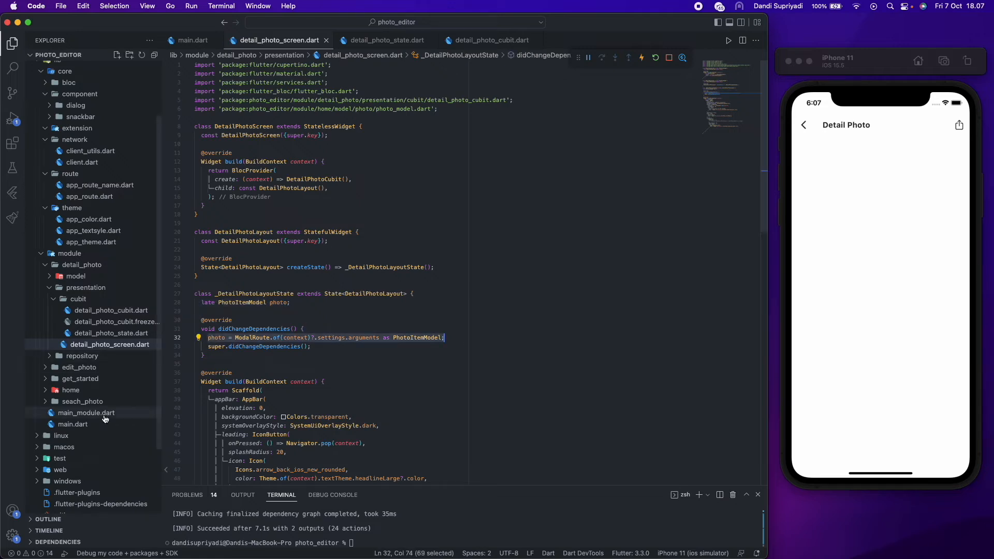
# Add a late PhotoItemModel photo field read from ModalRoute settings arguments in didChangeDependencies.
pyautogui.click(72, 390)
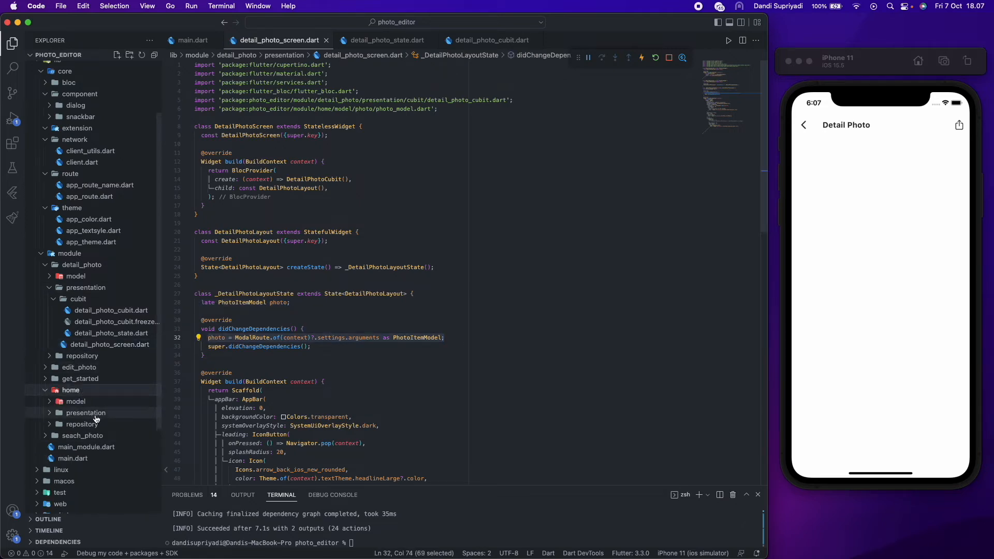
pyautogui.click(104, 457)
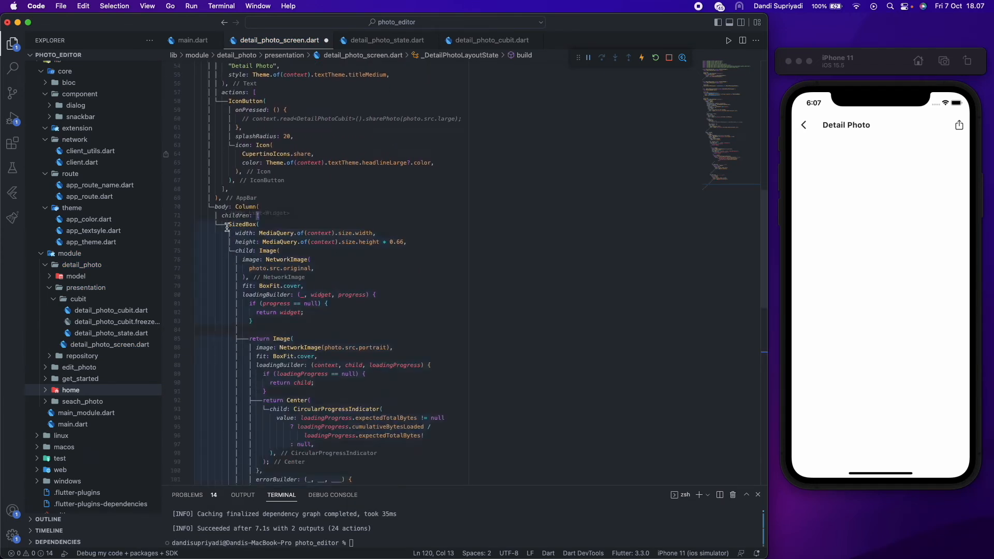
# Add a Column body with Image.network plus loadingBuilder and errorBuilder, then view the detail screen in the simulator.
pyautogui.moveTo(224, 223); pyautogui.dragTo(303, 286)
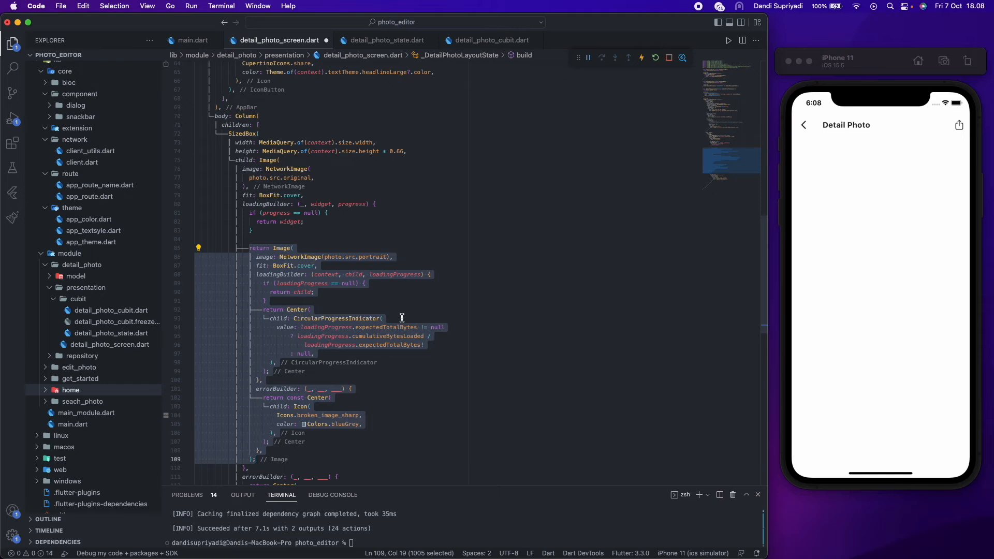
pyautogui.scroll(-3)
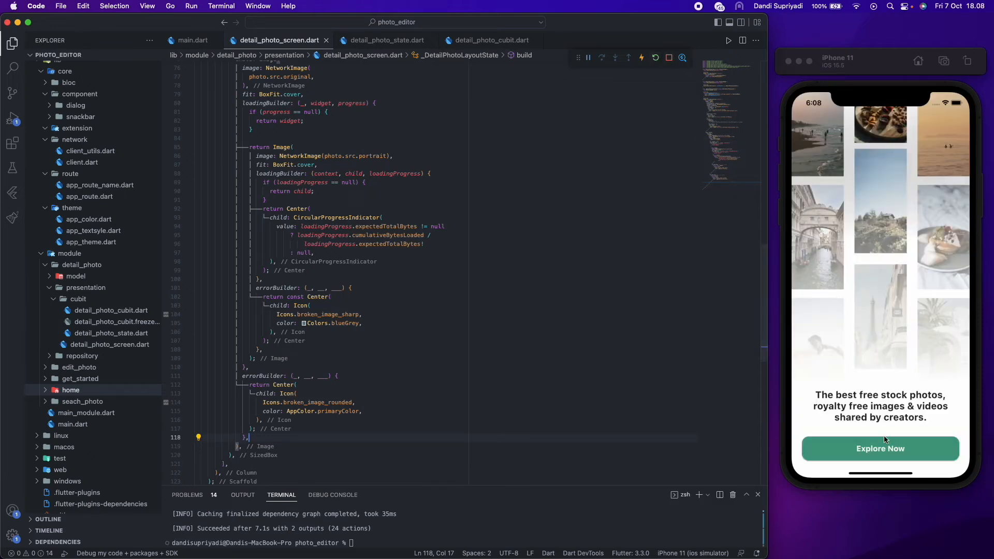
pyautogui.click(879, 448)
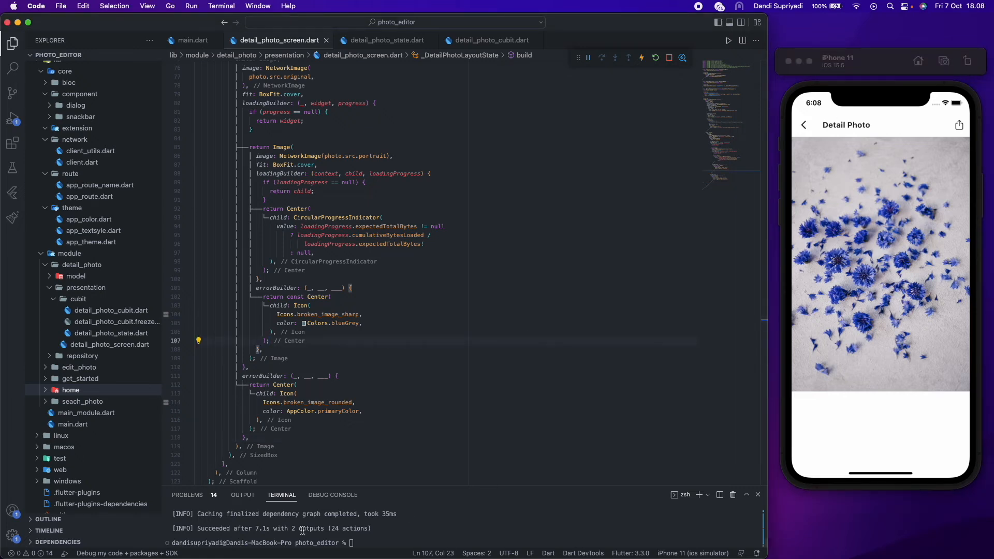
pyautogui.write('const')
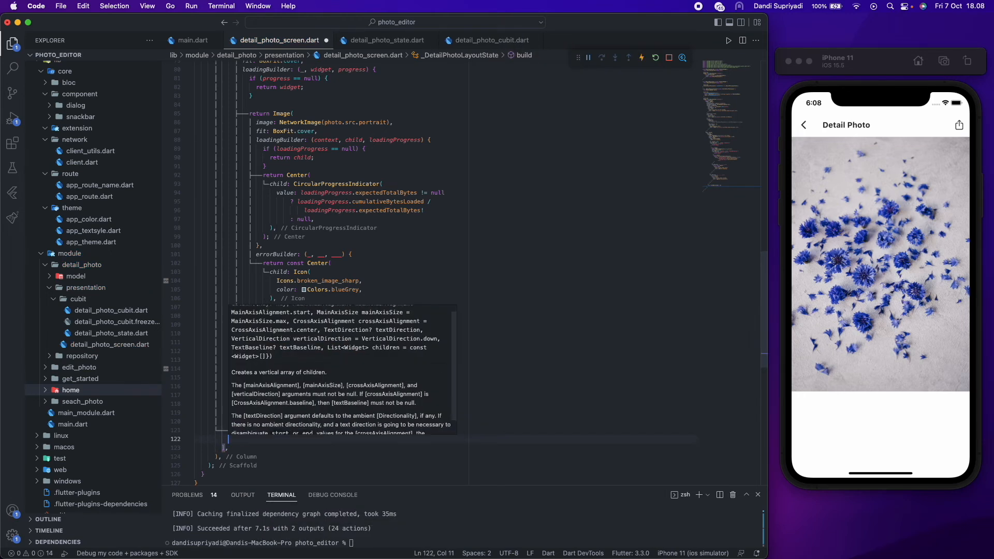
# Add an Expanded Padding Row of photographer text, alt text and avgColor circle swatch with its value.
pyautogui.write('Expad')
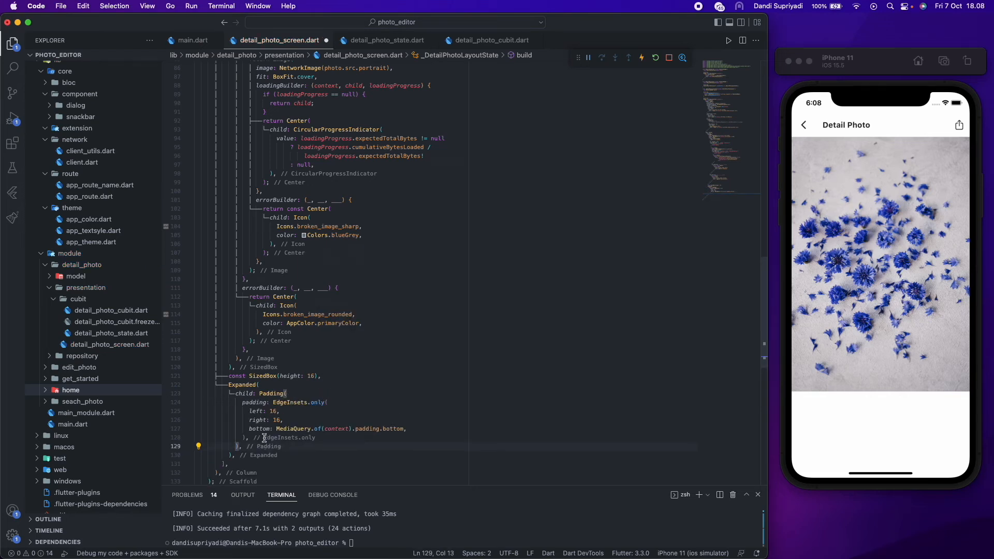
pyautogui.write('child: , // EdgeInsets.only')
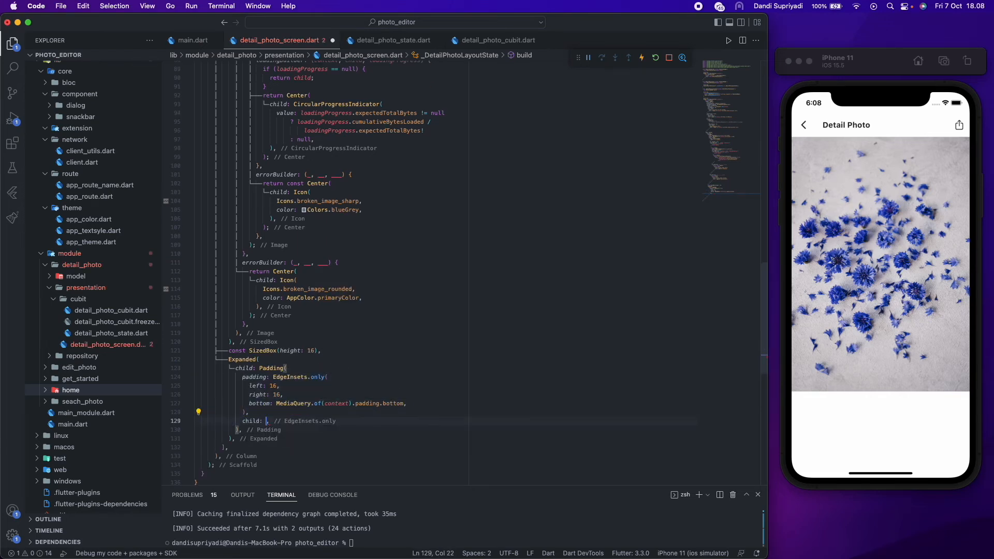
pyautogui.write('Row')
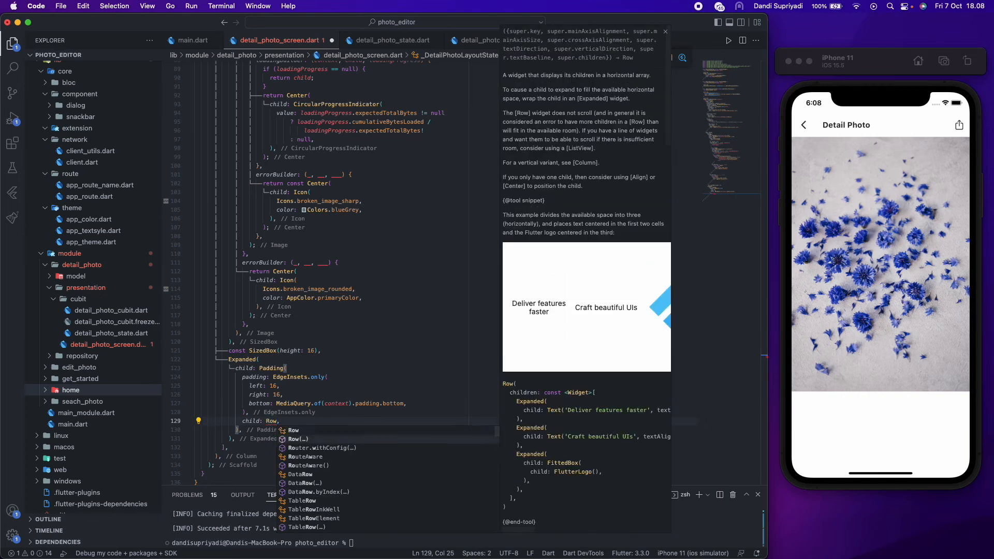
pyautogui.write('mainAxisAlignment: M')
pyautogui.write('children: [C],')
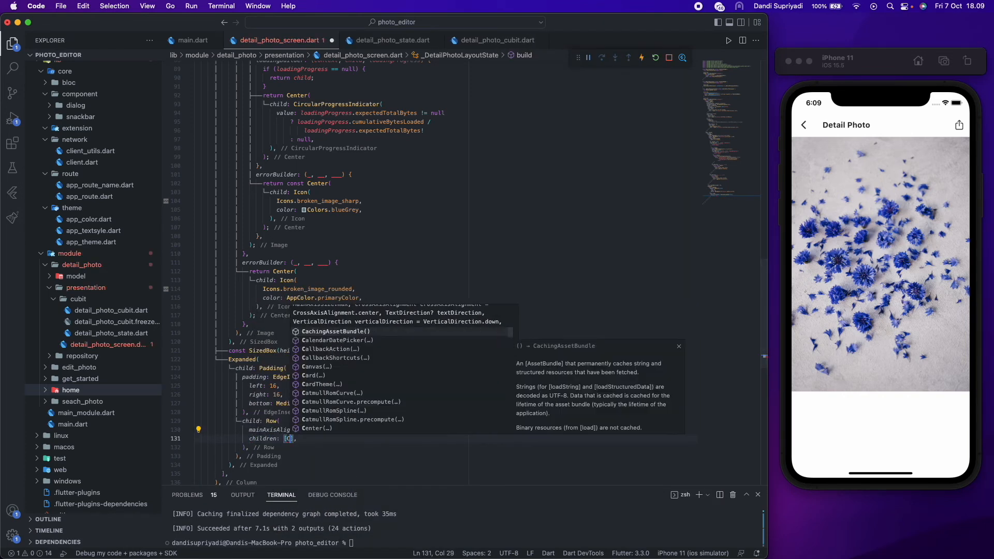
pyautogui.write('crossAxisAlignment: CrossAxisAlignment.start,')
pyautogui.write('string_')
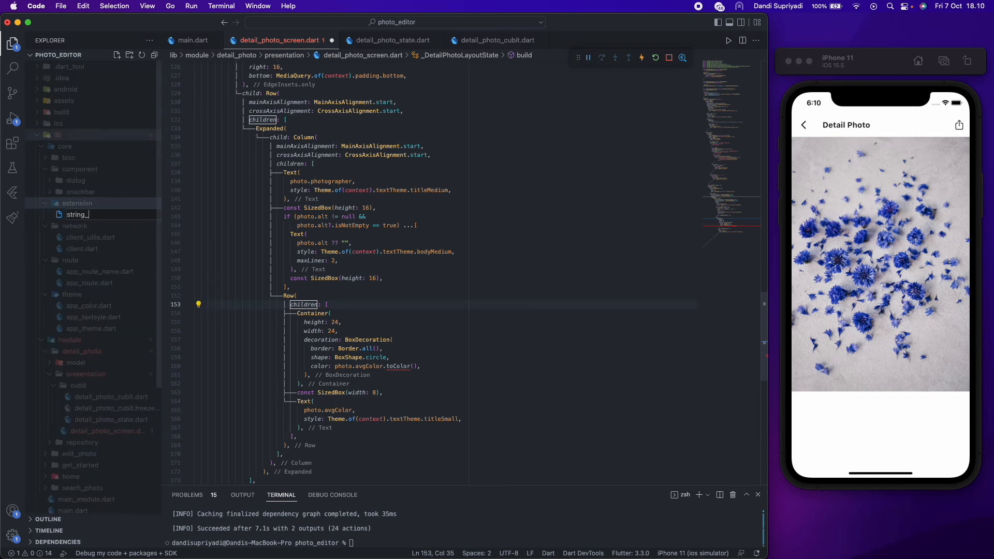
# Add string_extension.dart in core/extension with a StringExtension toColor() parsing hex strings.
pyautogui.click(99, 214)
pyautogui.write('extension.dart')
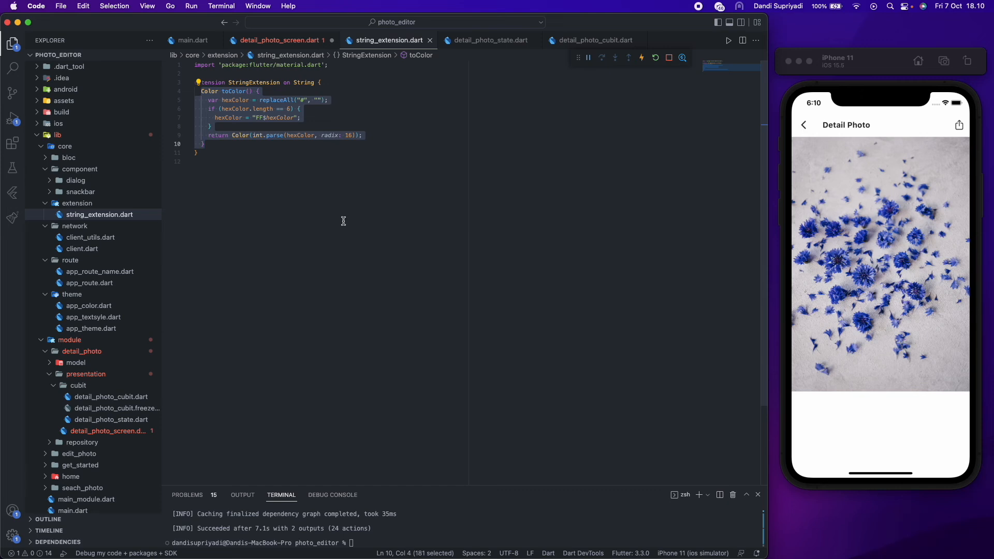
pyautogui.click(282, 41)
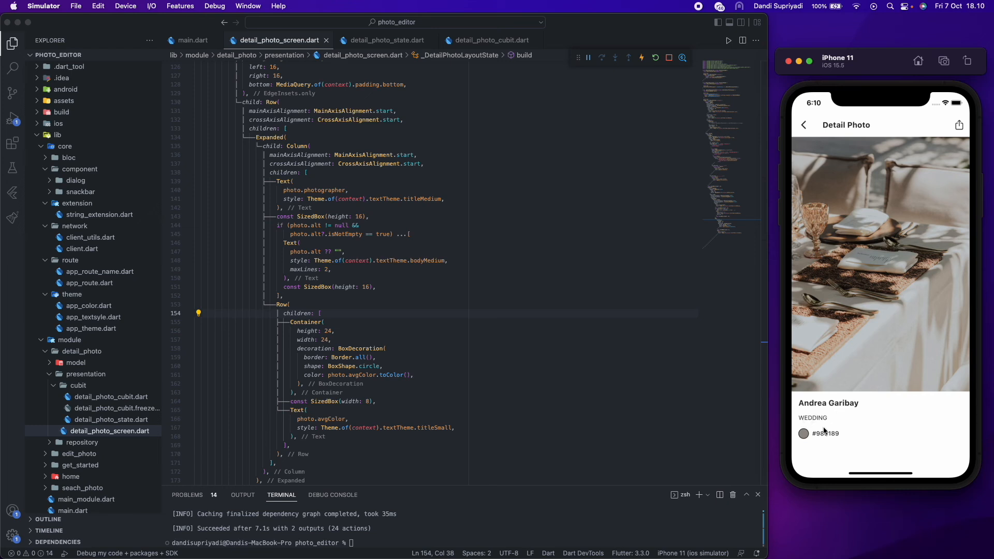
pyautogui.moveTo(445, 351)
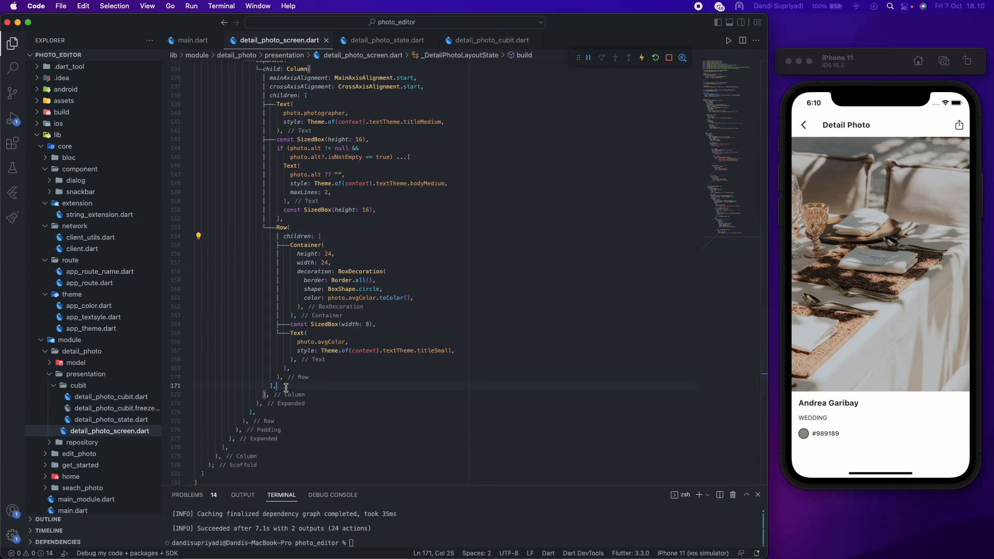
# Mark the Row's children list as const in detail_photo_screen.dart.
pyautogui.write('const')
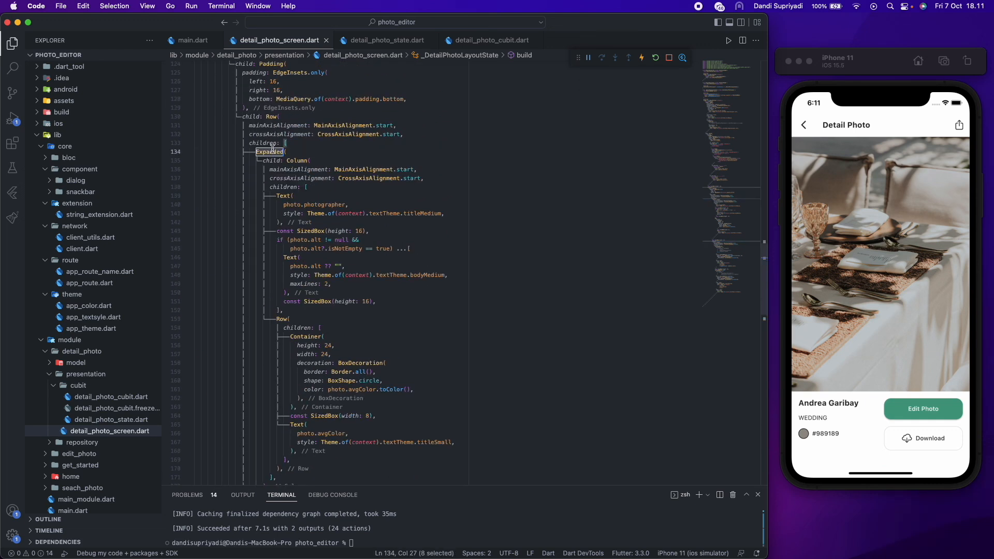
# Add an Expanded Column with an 'Edit Photo' ElevatedButton and a 'Download' OutlinedButton.icon with cloud_download.
pyautogui.scroll(-3)
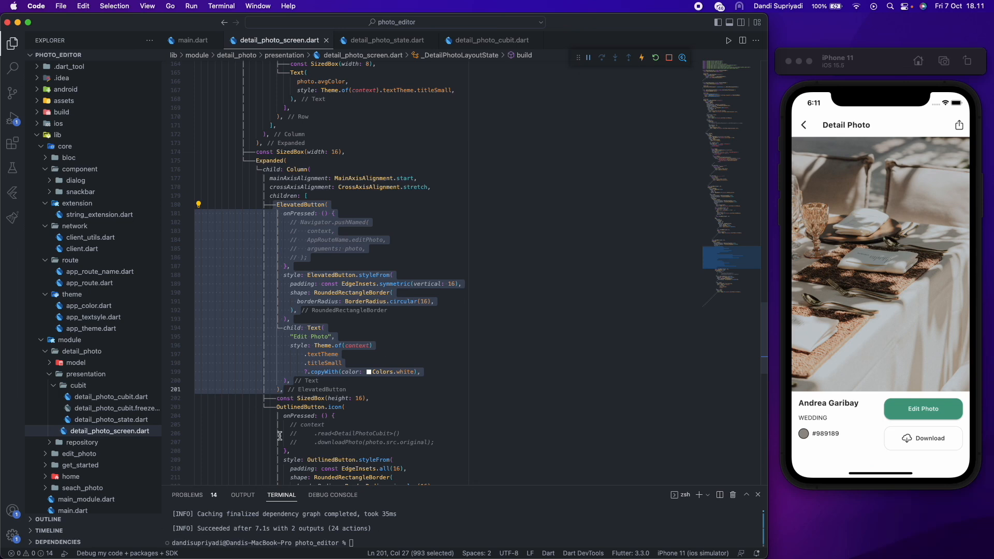
pyautogui.scroll(-3)
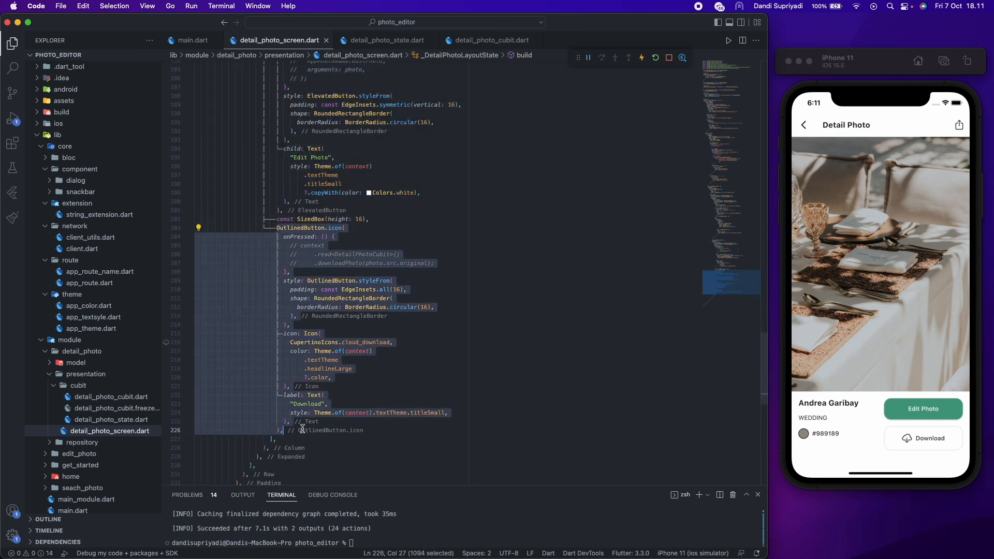
pyautogui.moveTo(780, 426)
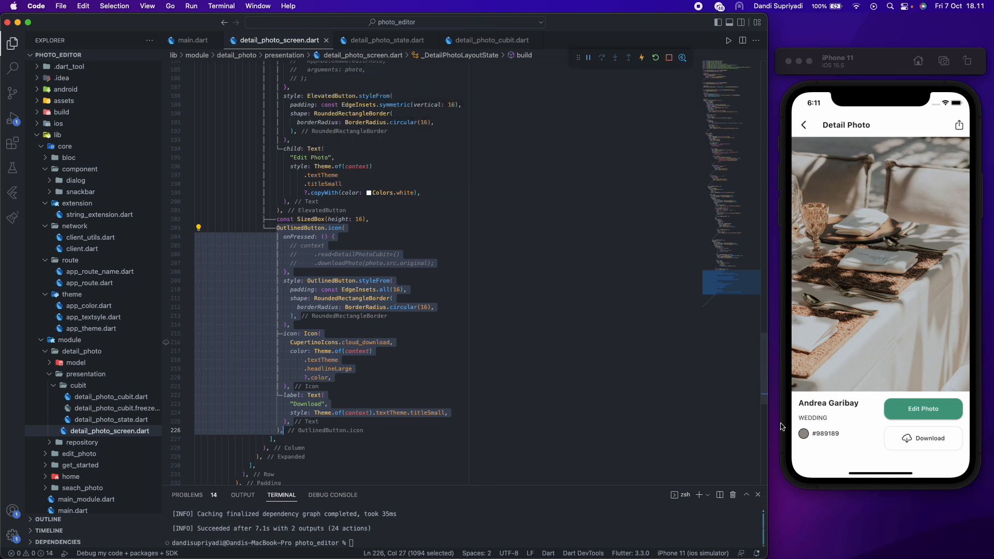
pyautogui.click(411, 333)
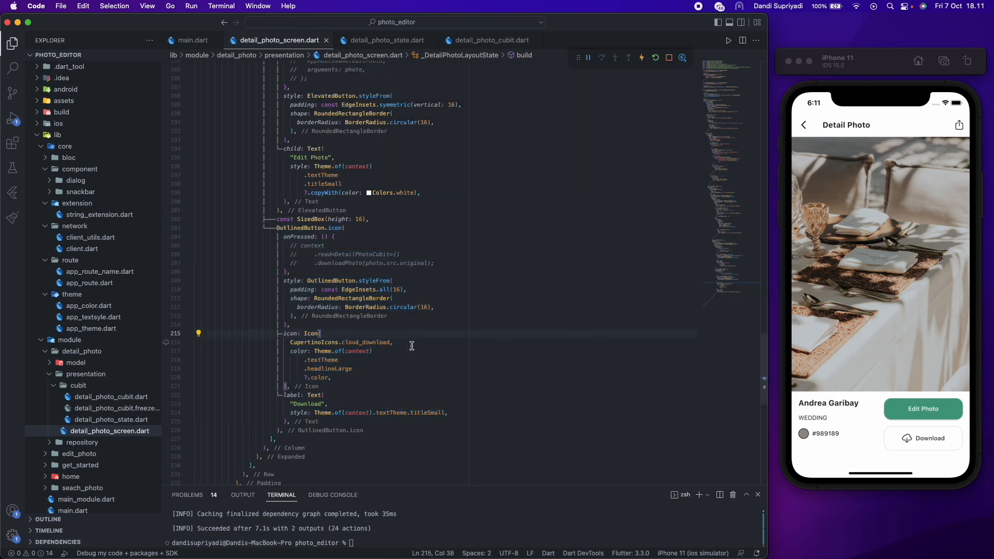